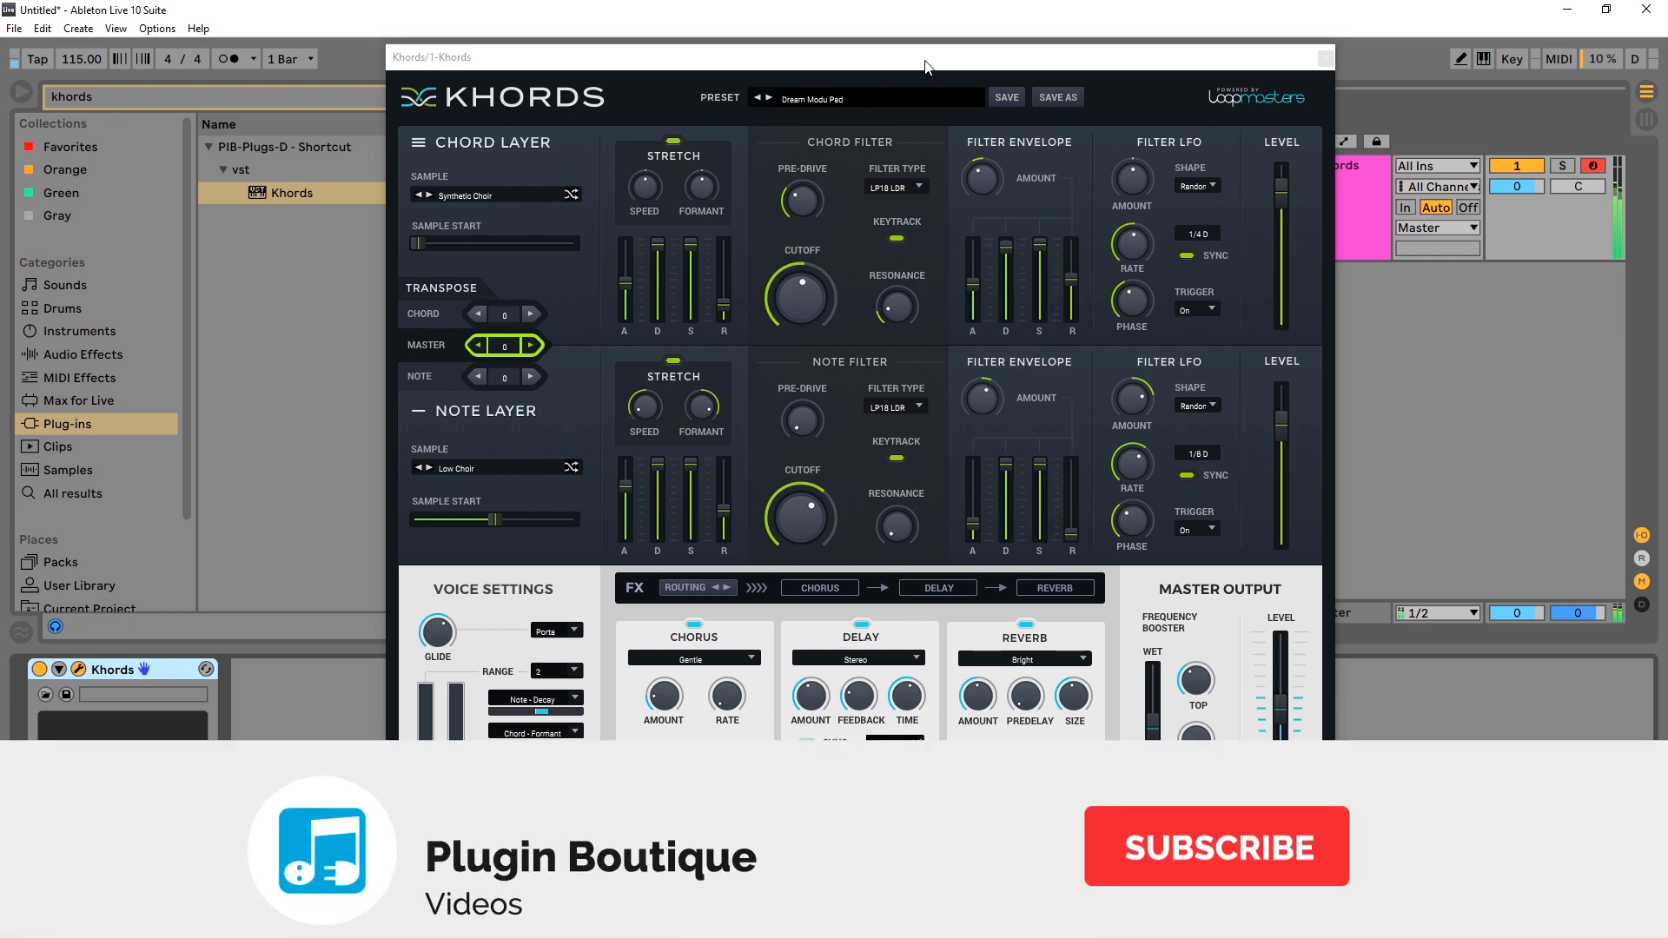
Reveal the Khords track's automatable parameters in the device chooser
left_click(1216, 846)
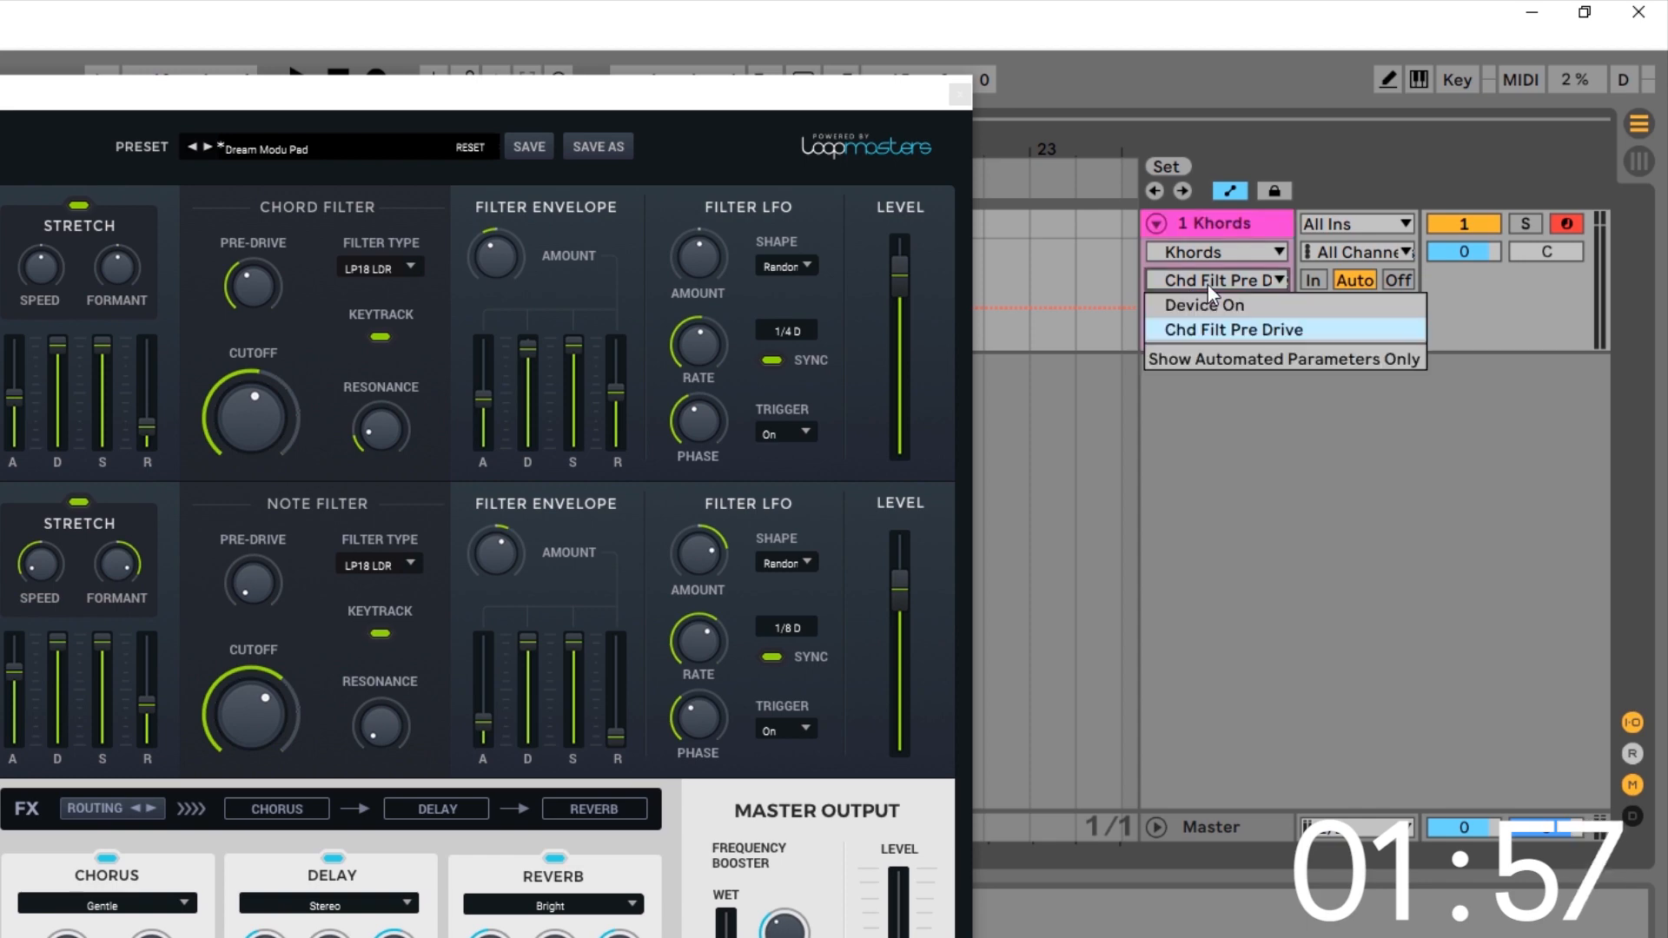
mouse_move(1202, 304)
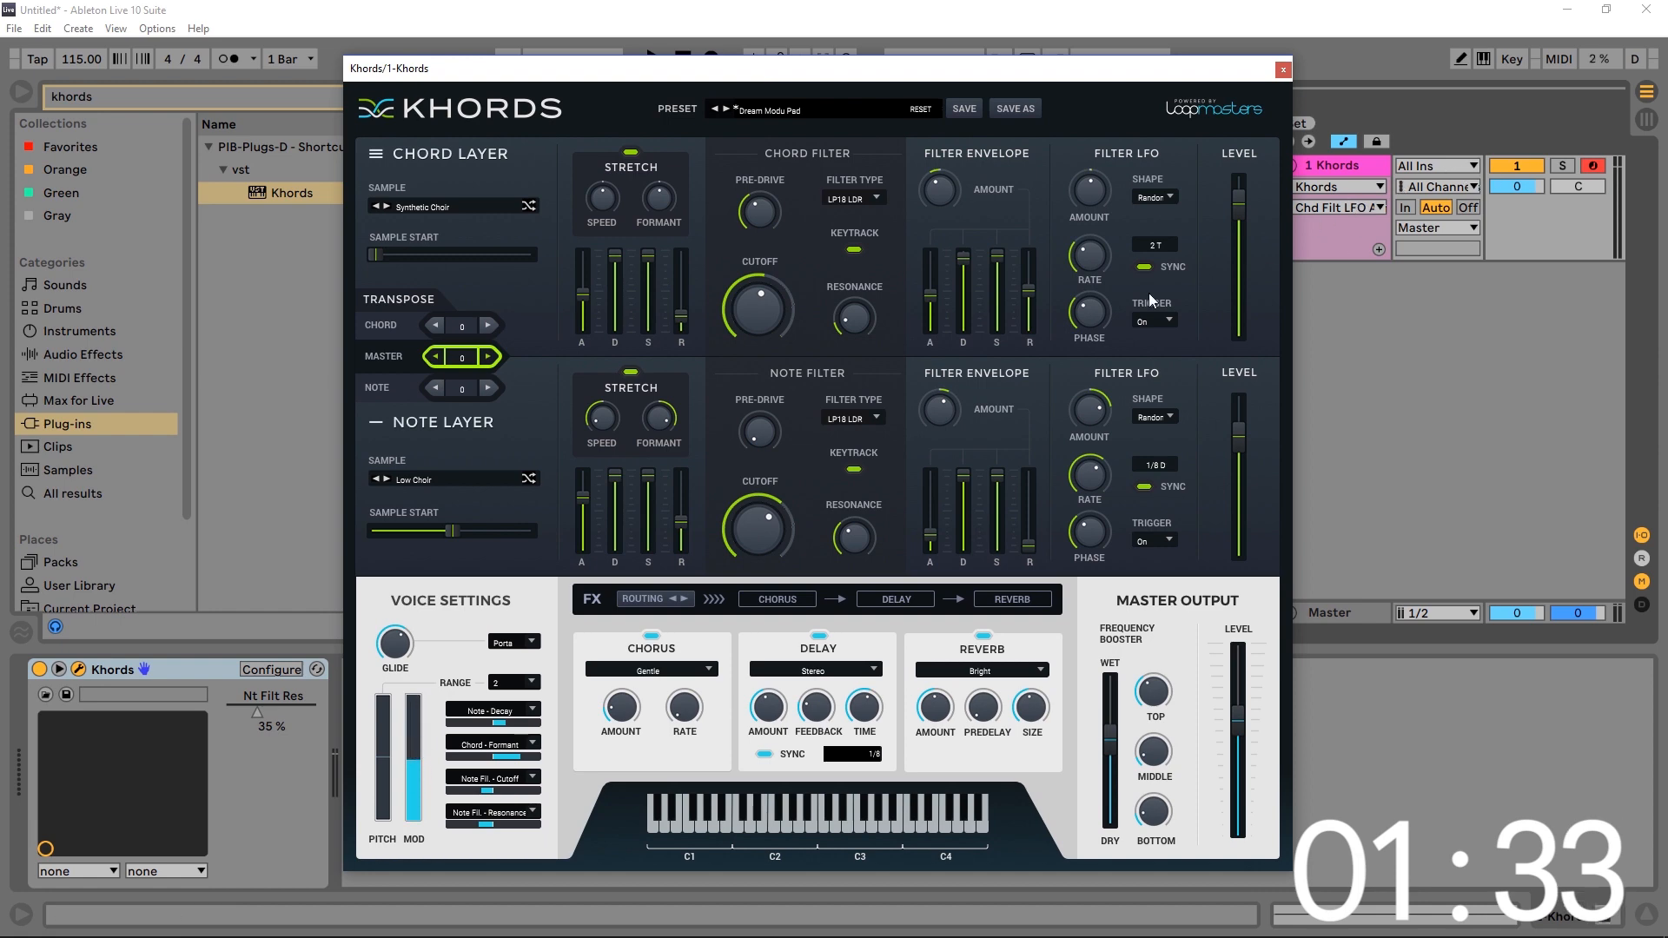
mouse_move(522, 741)
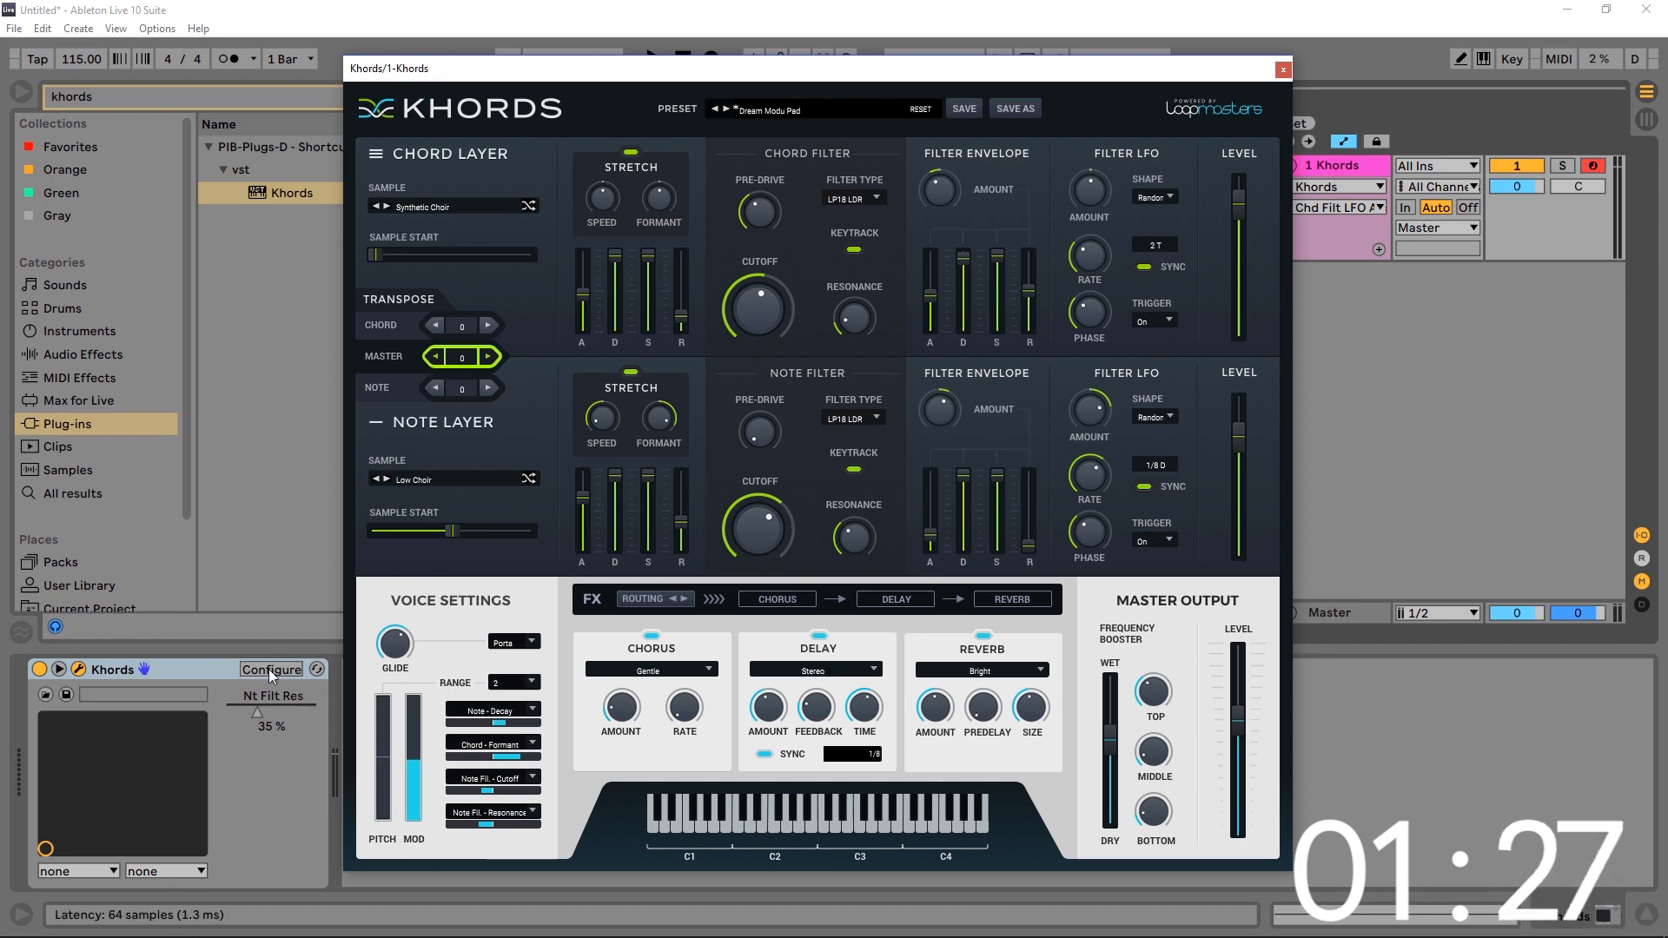
mouse_move(263, 693)
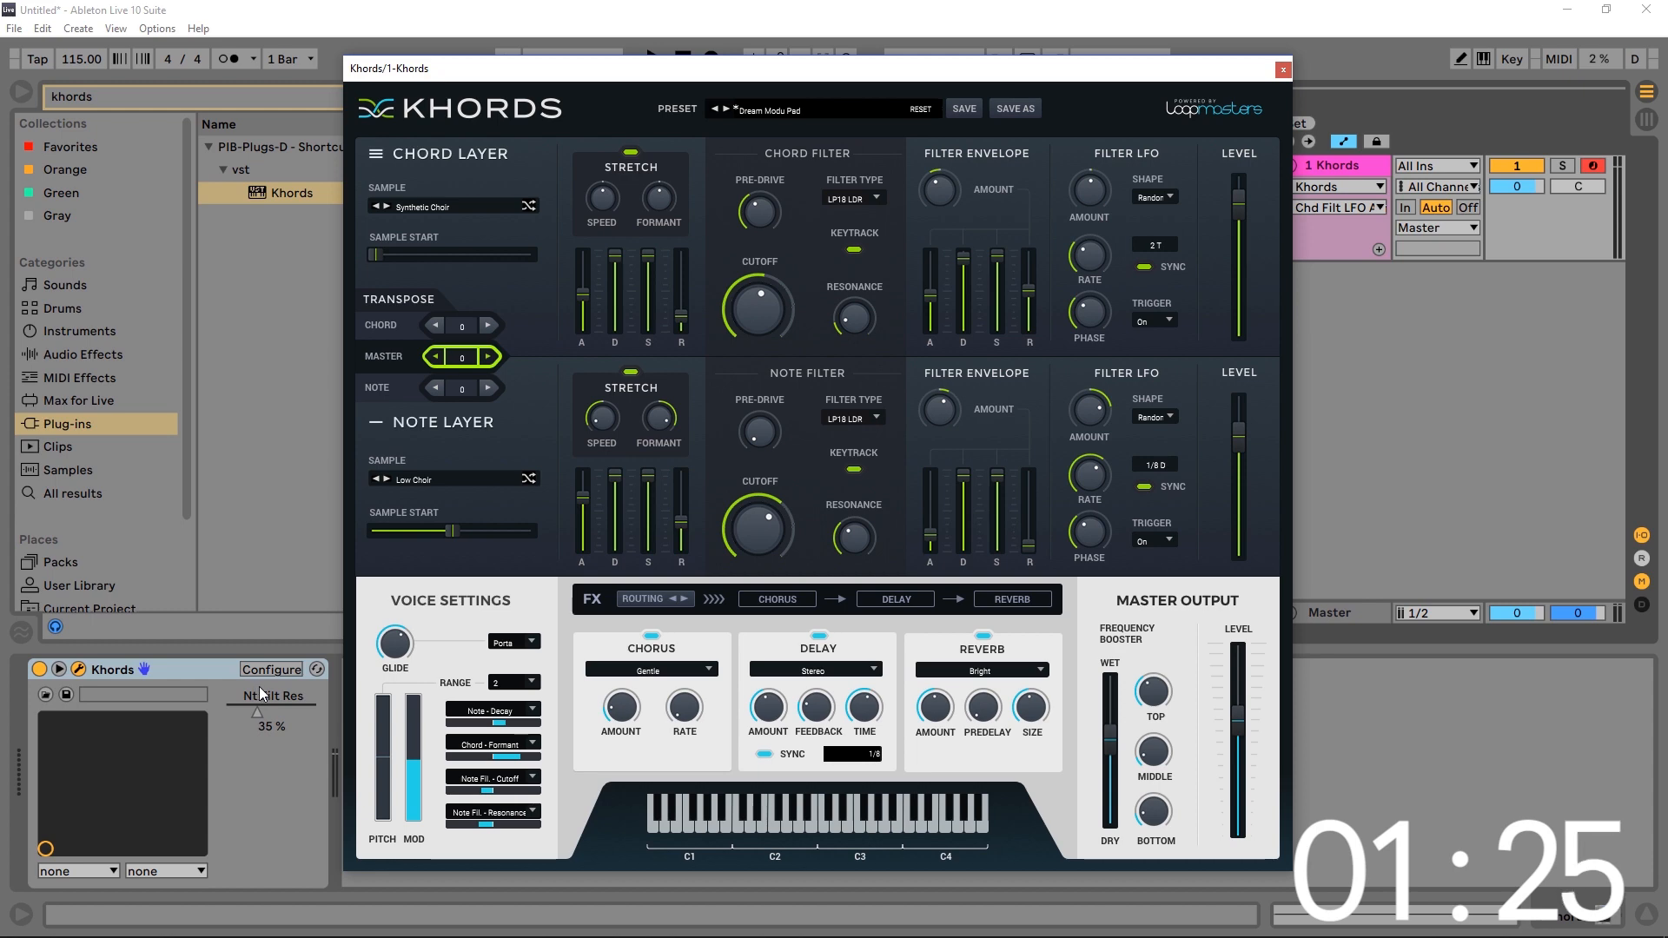
List the track's Khords parameters, now including Nt Filt Res and Chd Filt LFO Amount
left_click(1336, 206)
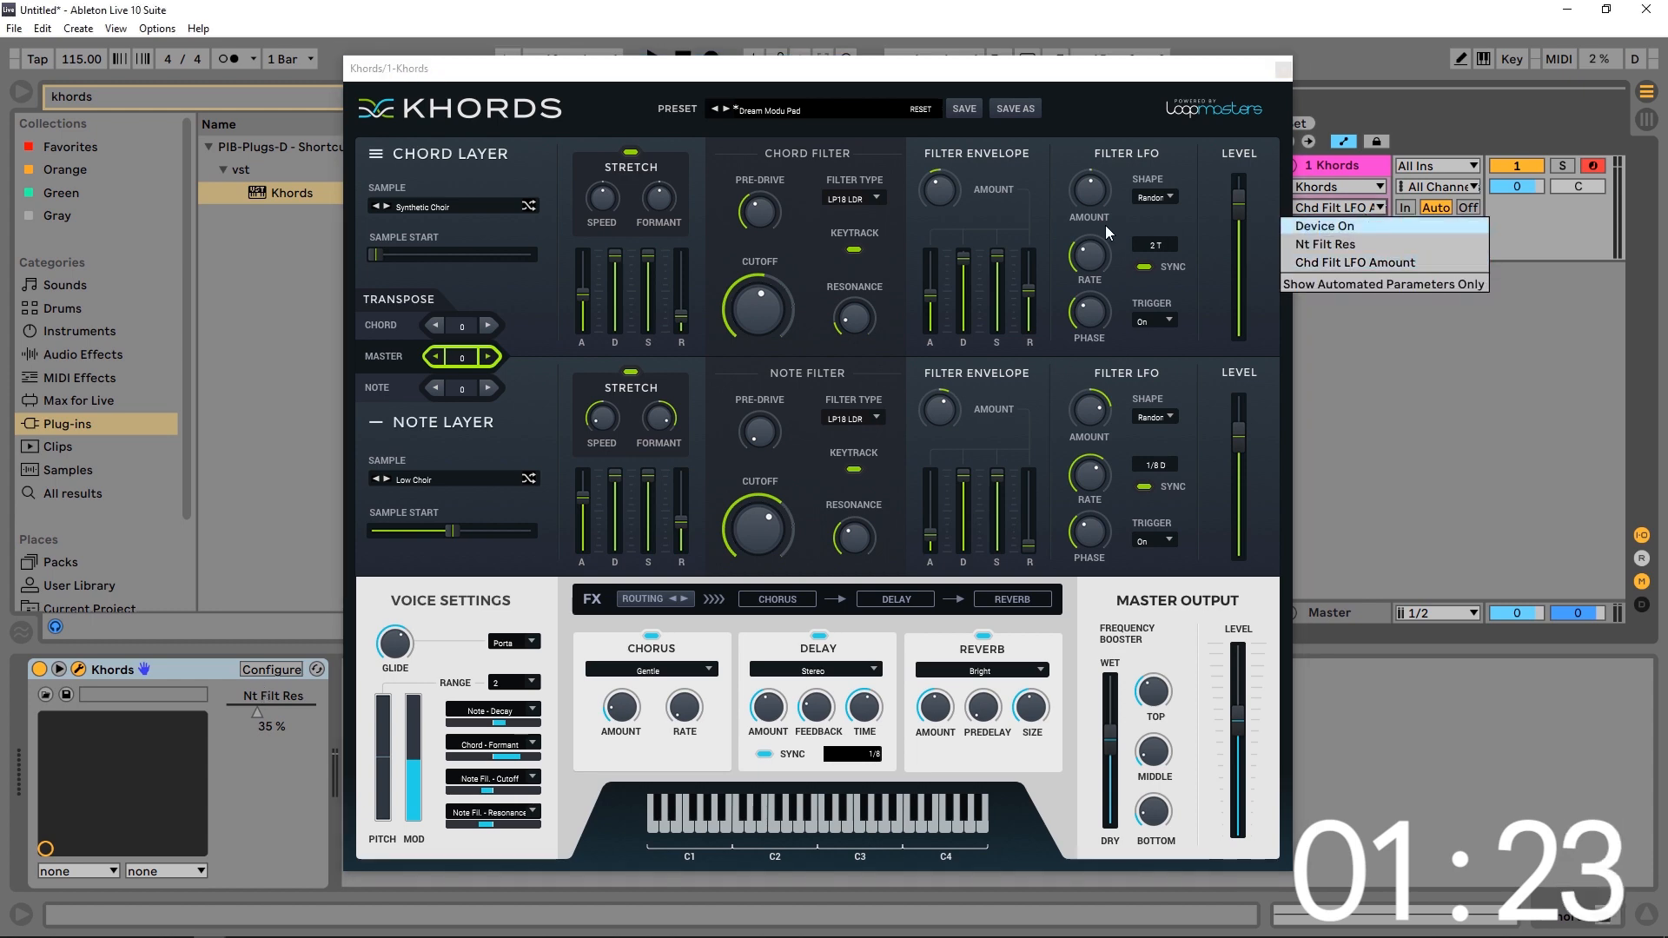
mouse_move(1324, 243)
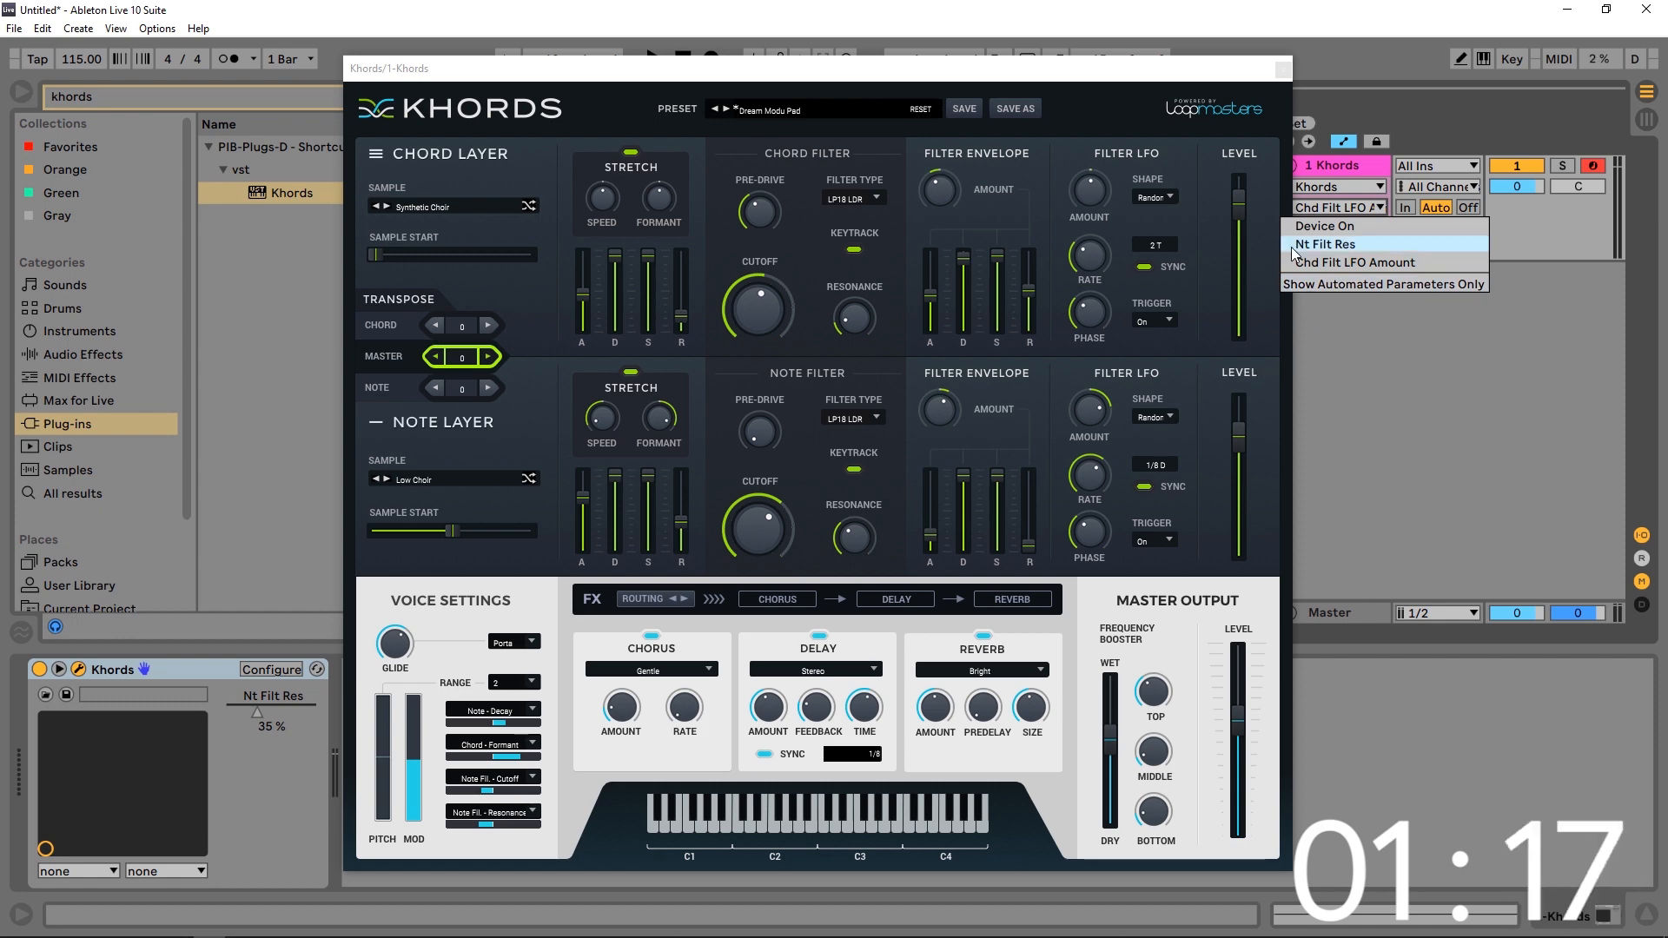
mouse_move(1356, 262)
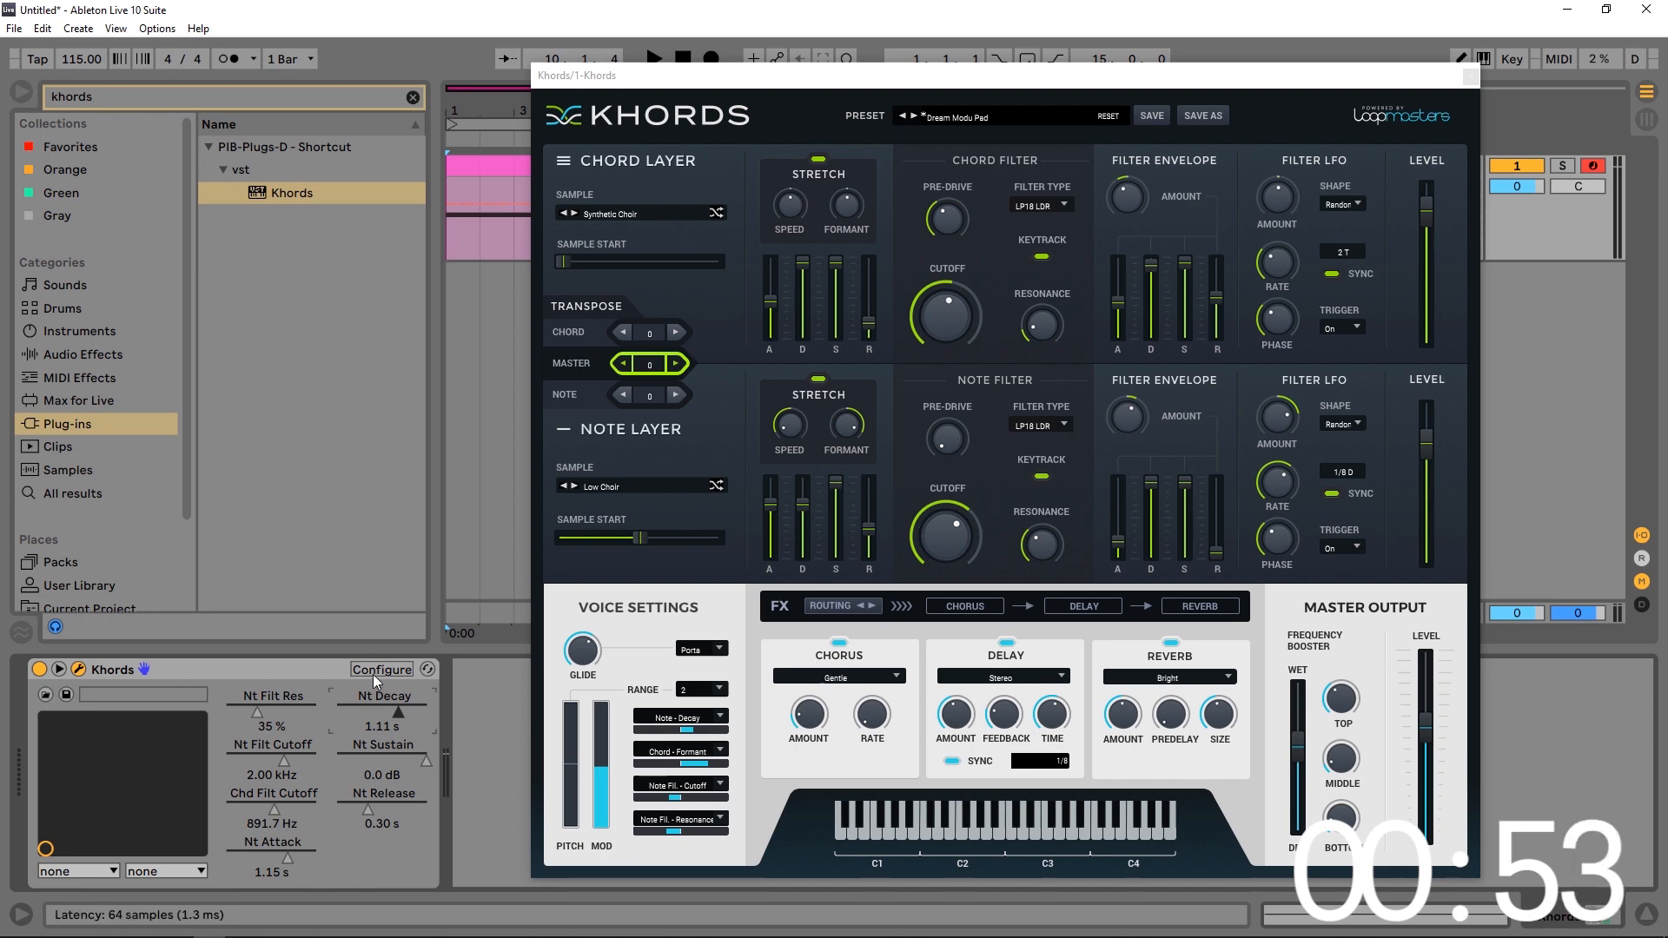
Leave Configure mode so Khords keeps its eight chosen filter and envelope parameters
left_click(381, 669)
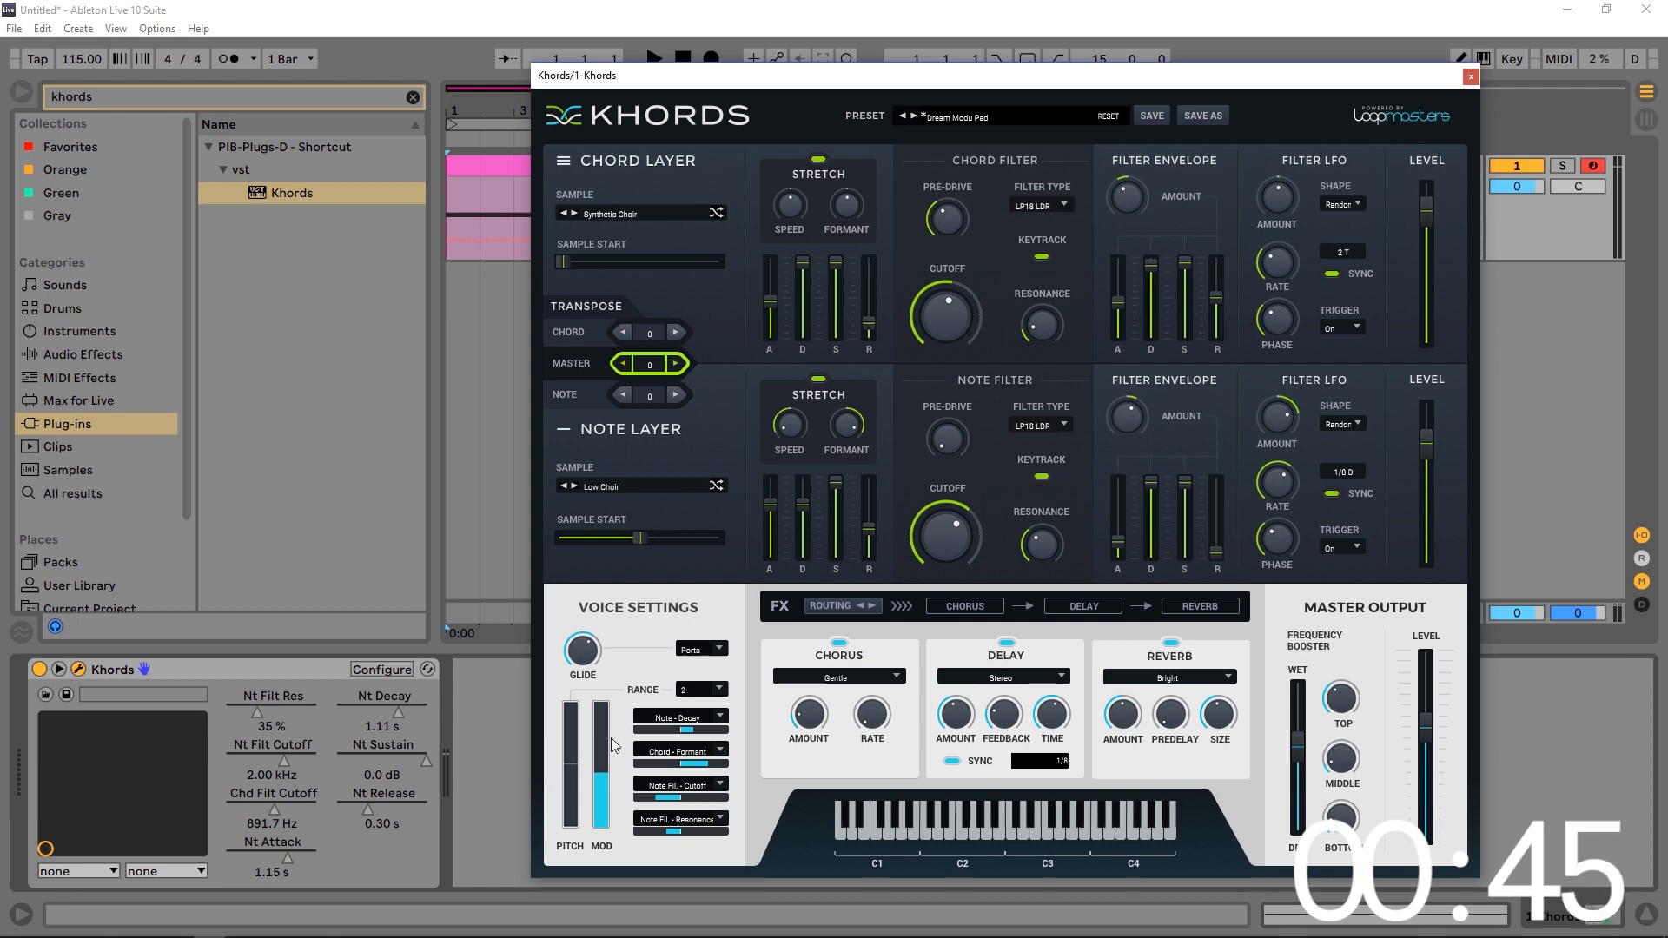
mouse_move(707, 733)
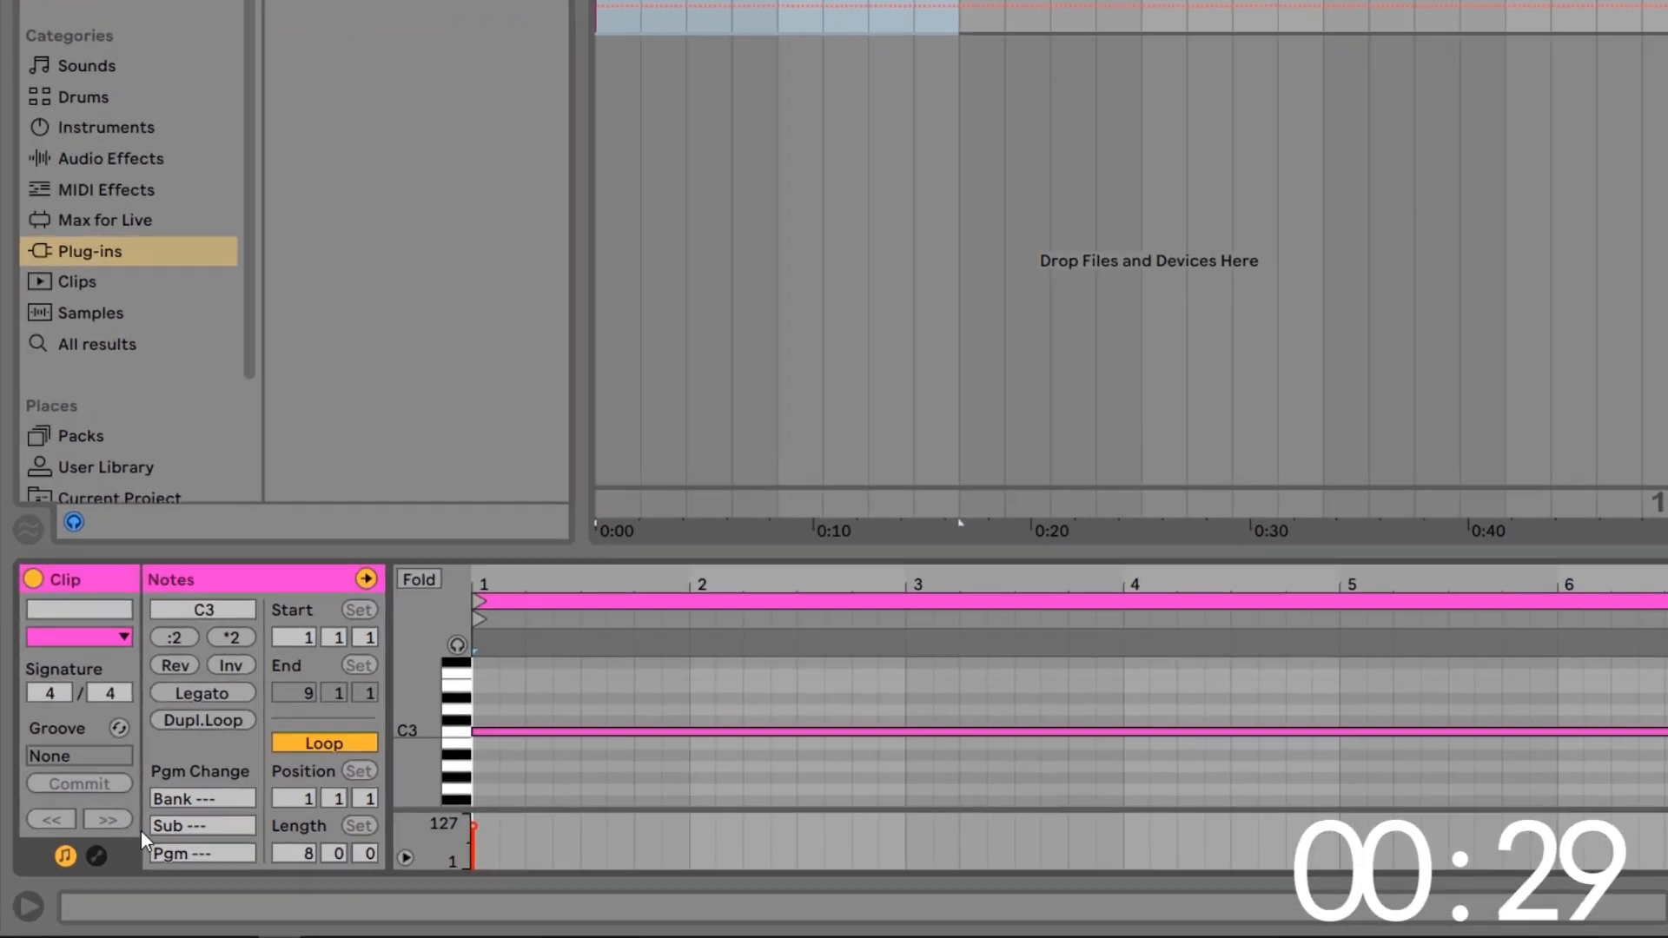
Show the MIDI clip's Envelopes box, set to MIDI Ctrl
left_click(96, 855)
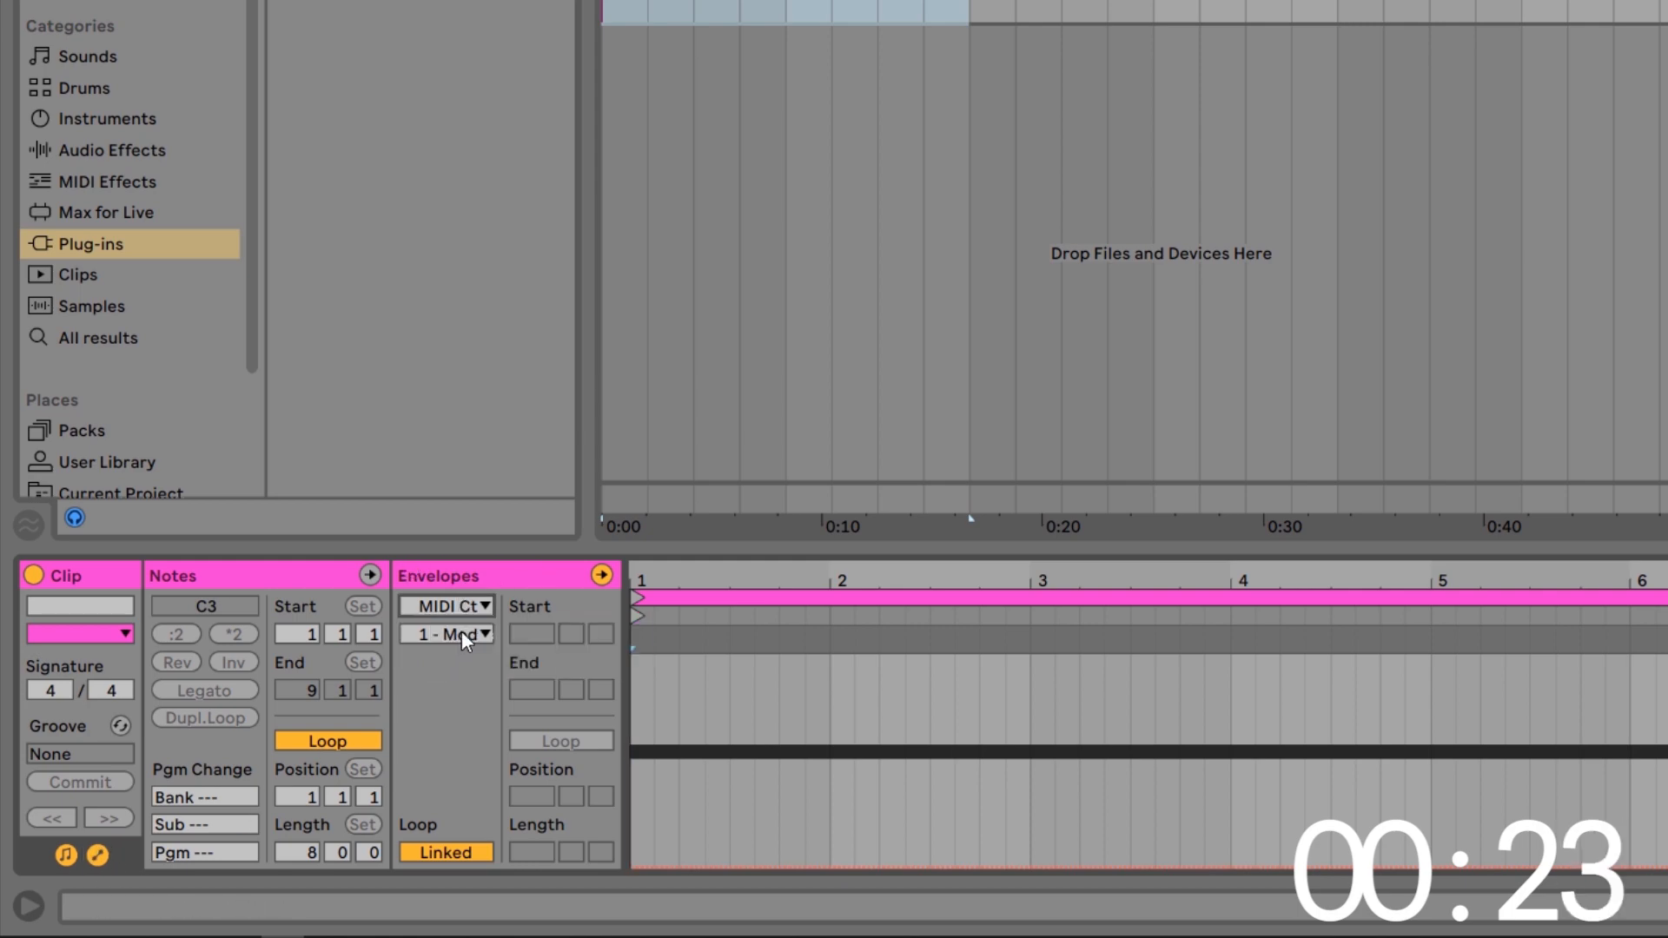
Set the clip envelope's controller to 1 - Modulation
left_click(445, 634)
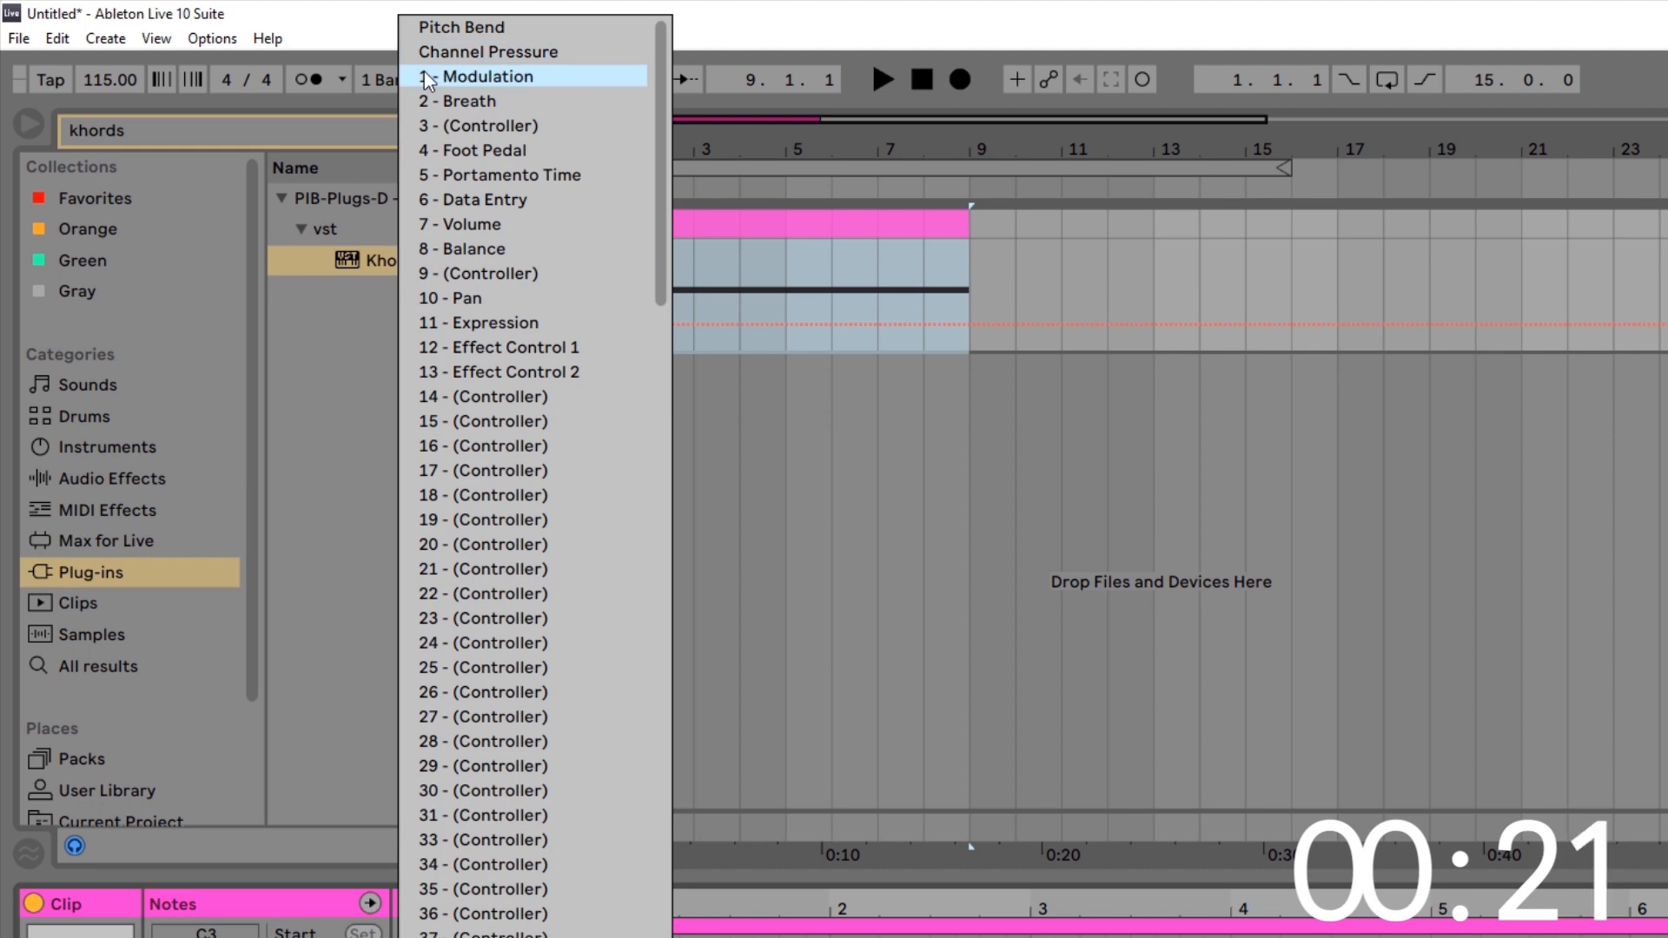
left_click(489, 74)
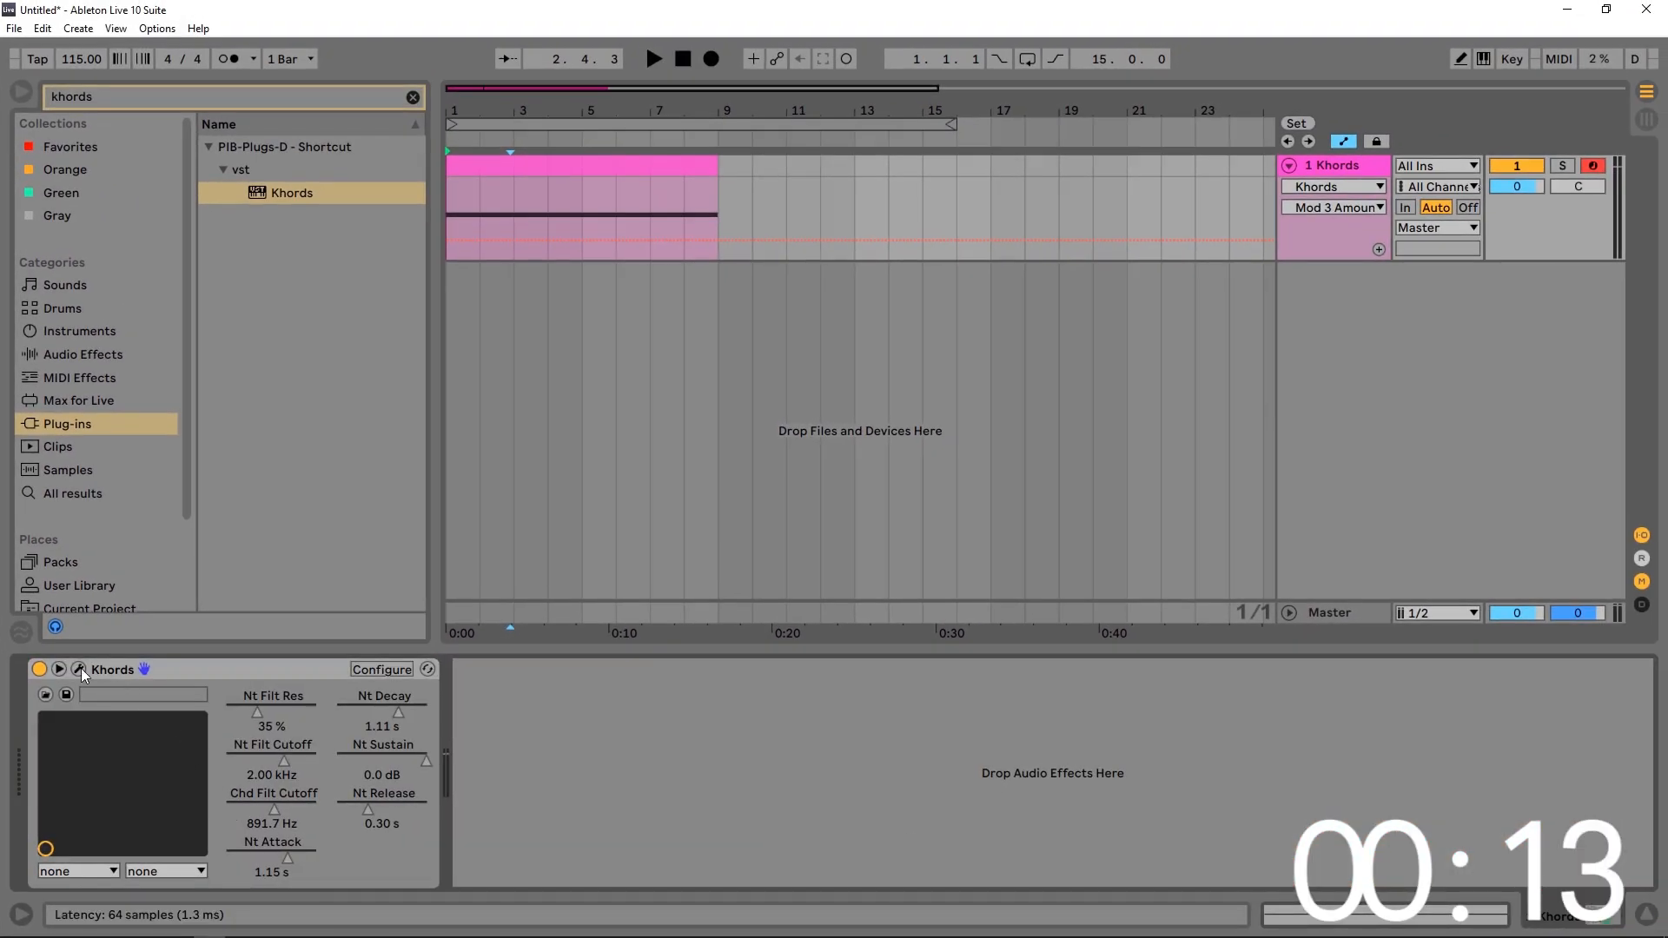
Show the Khords plugin and nudge its MOD wheel during playback
left_click(78, 668)
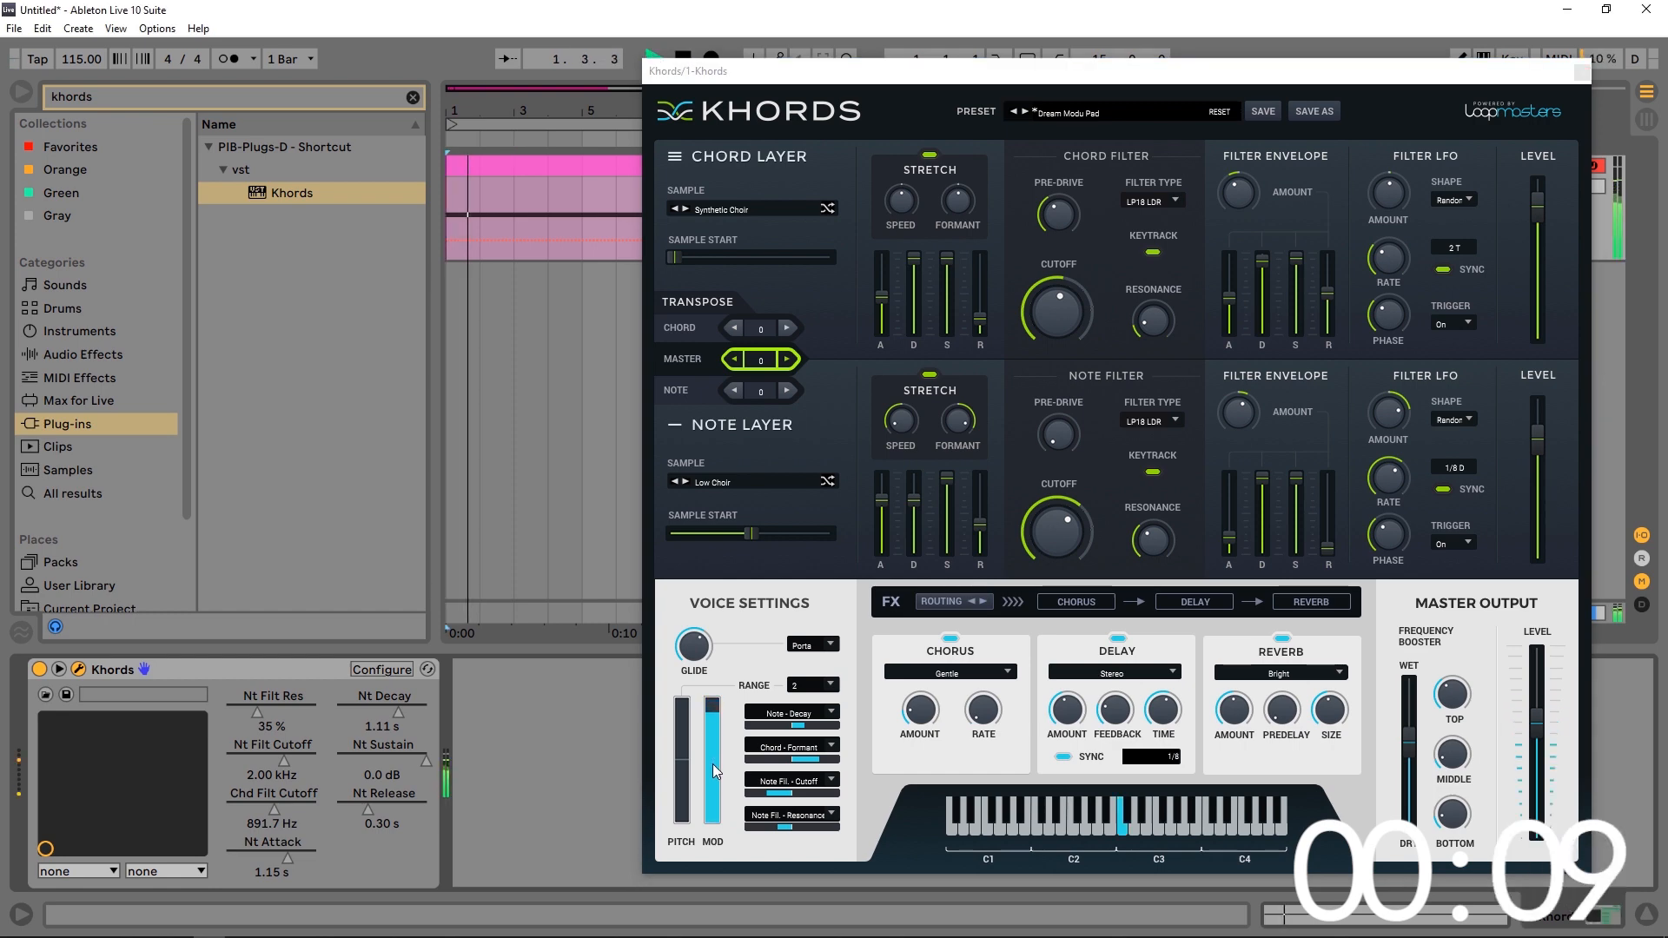
left_click_drag(712, 776, 712, 733)
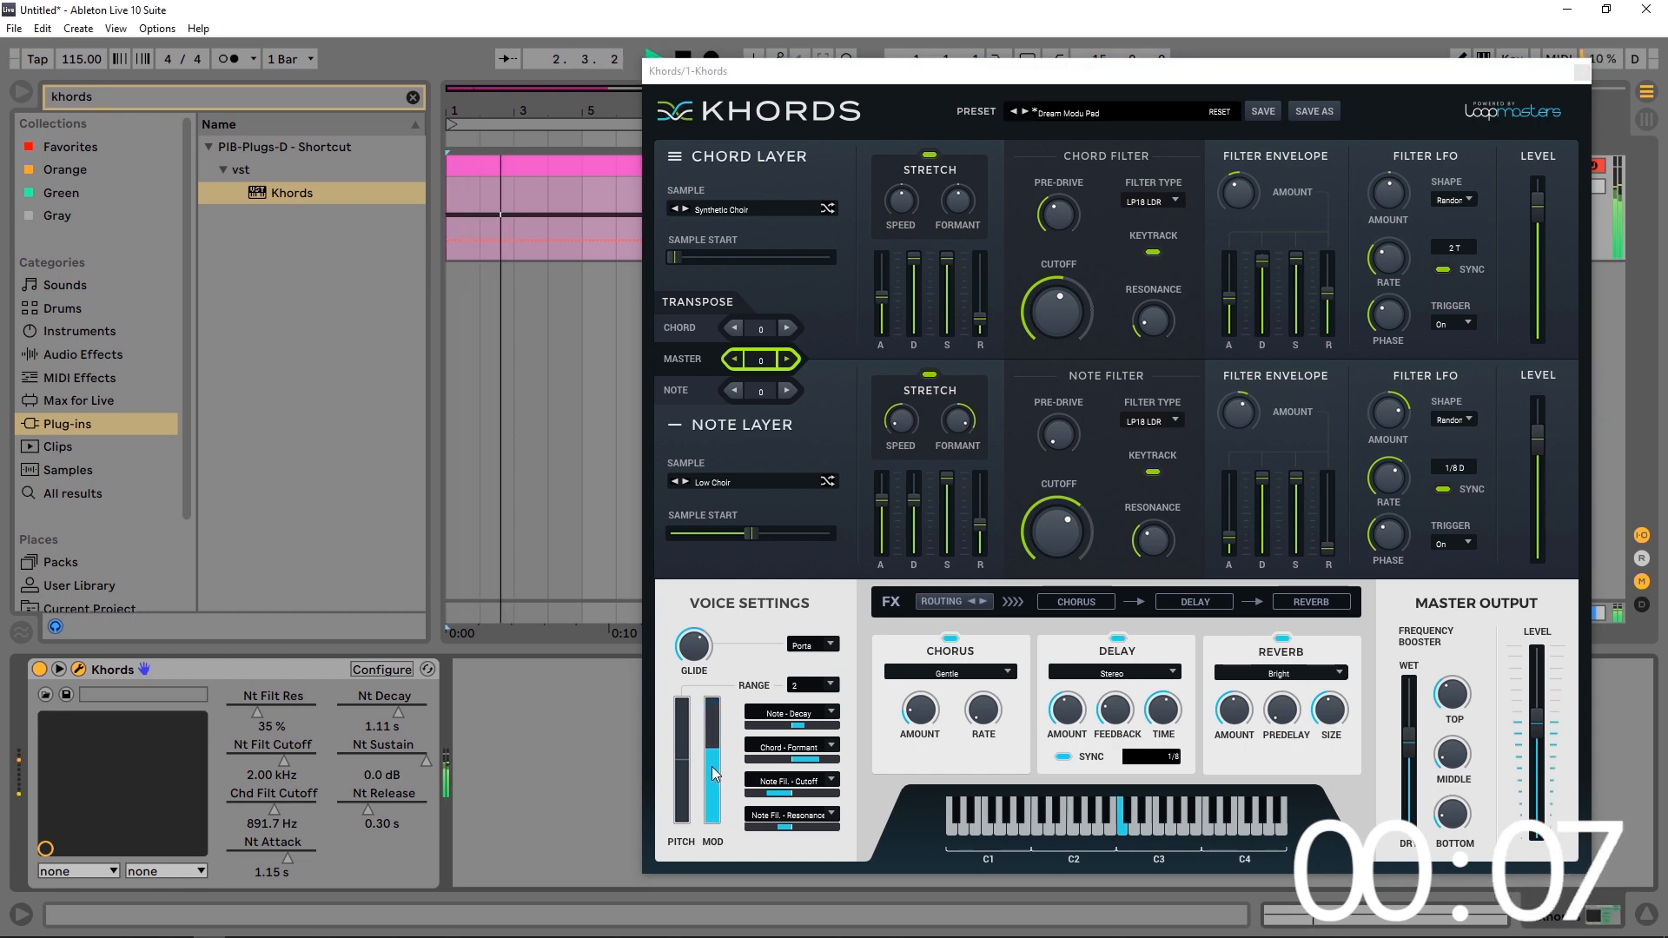